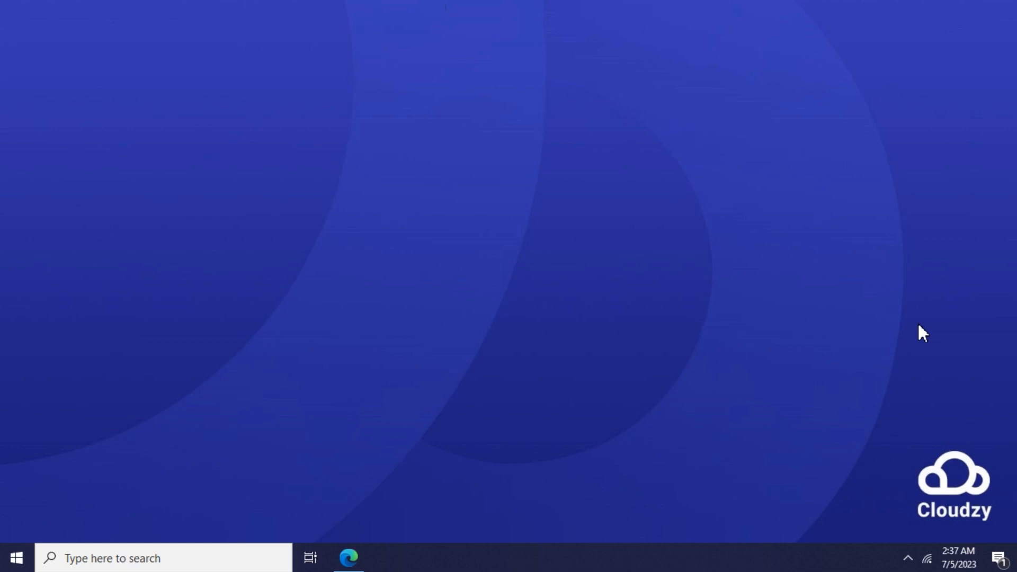
{"action": "mouse_move", "coordinate": [851, 360]}
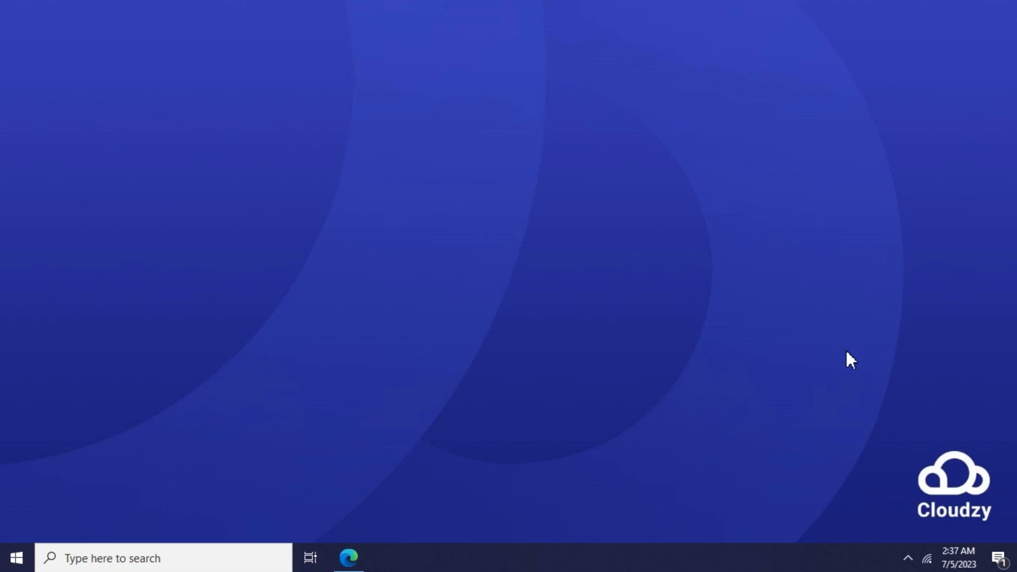
{"action": "mouse_move", "coordinate": [498, 526]}
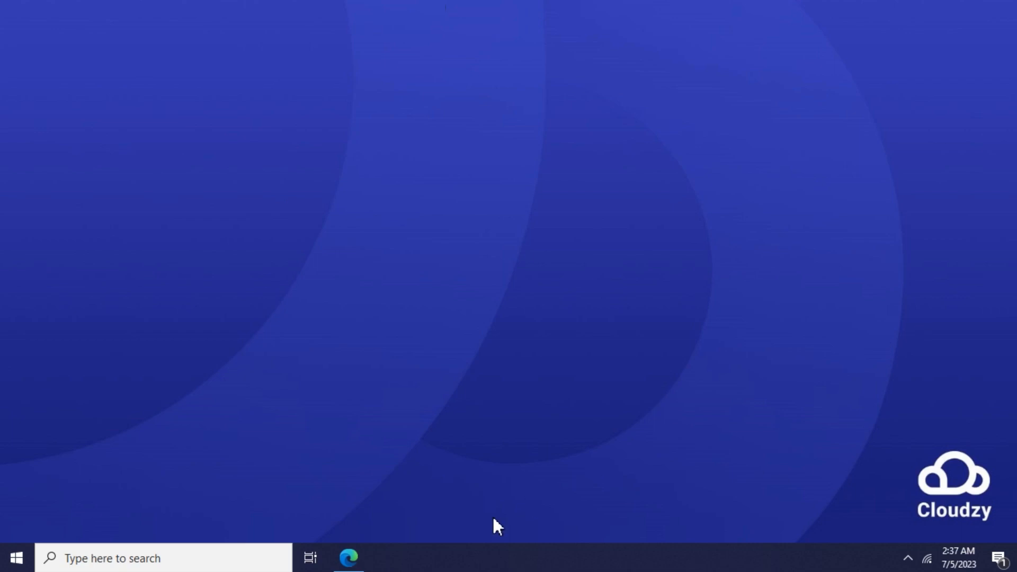
Download putty-64bit-0.78-installer.msi in Edge and launch the installer
{"action": "left_click", "coordinate": [348, 558]}
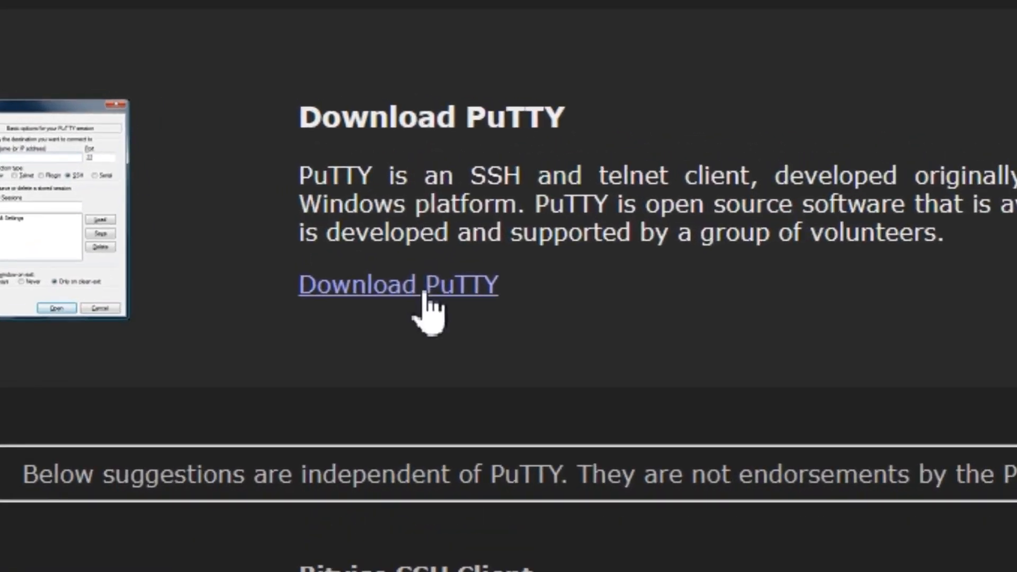
{"action": "left_click", "coordinate": [398, 284]}
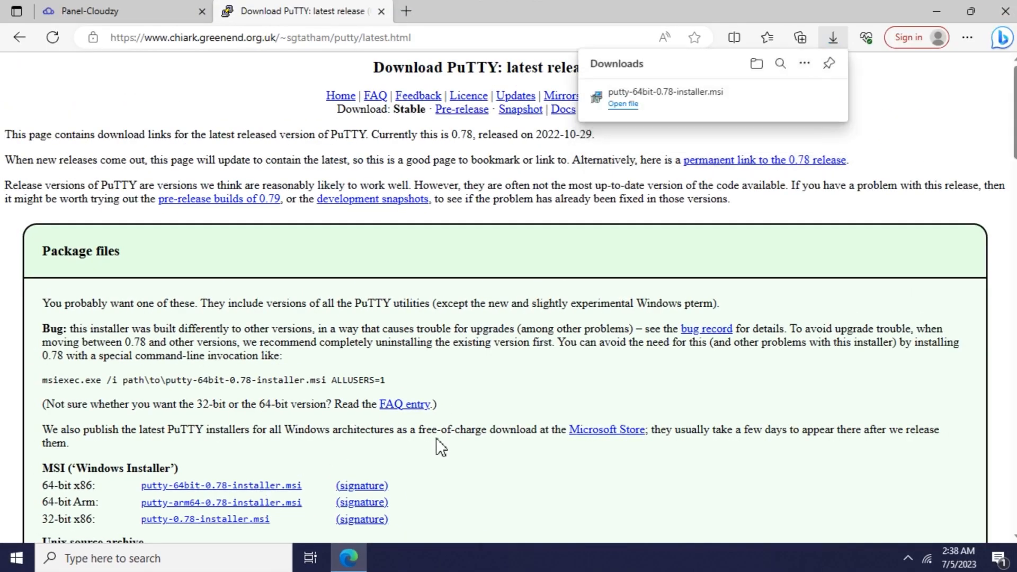
{"action": "mouse_move", "coordinate": [673, 113]}
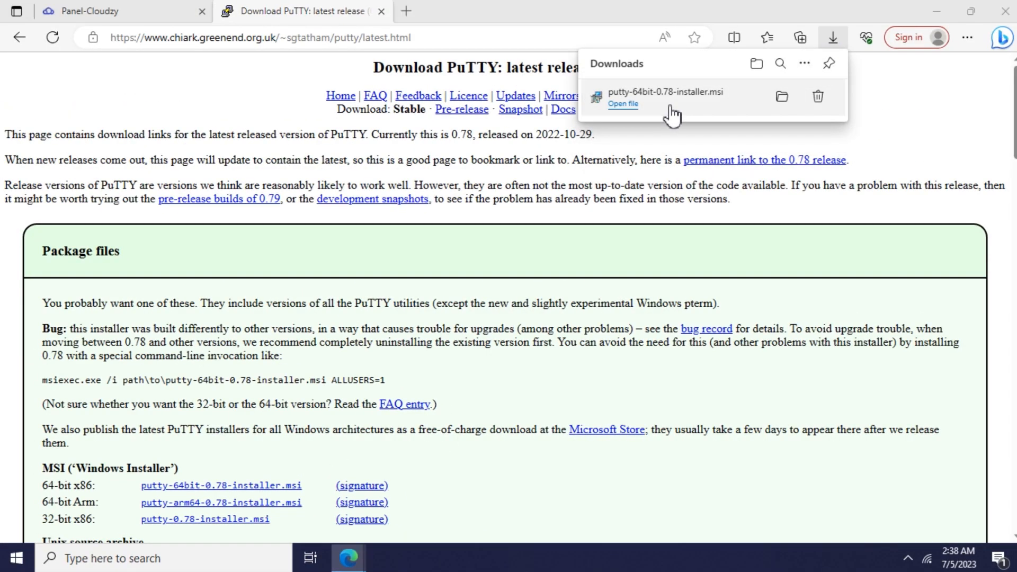
{"action": "left_click", "coordinate": [622, 104]}
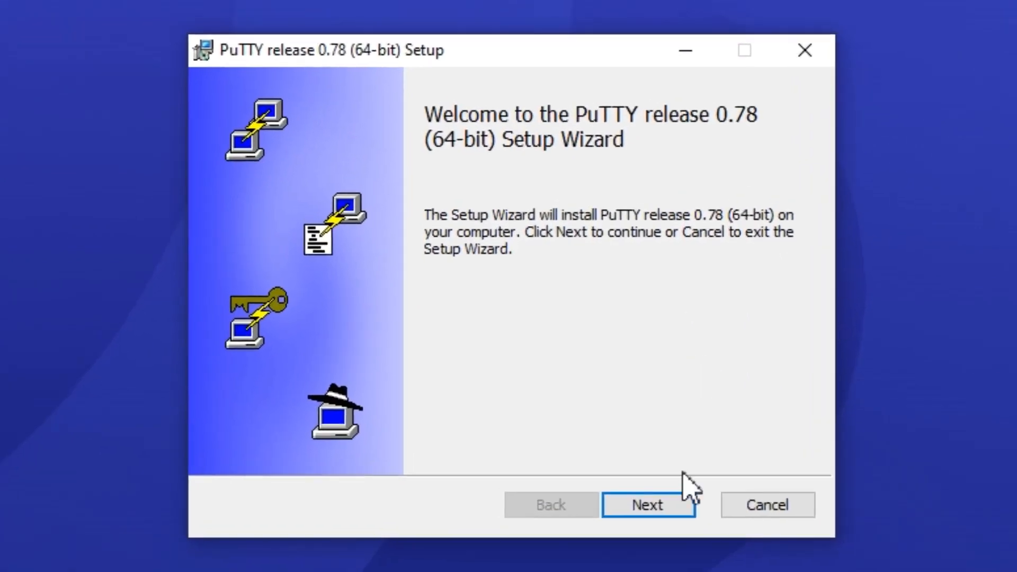
Install PuTTY 0.78 to the default Program Files folder and finish without viewing the README
{"action": "left_click", "coordinate": [647, 504]}
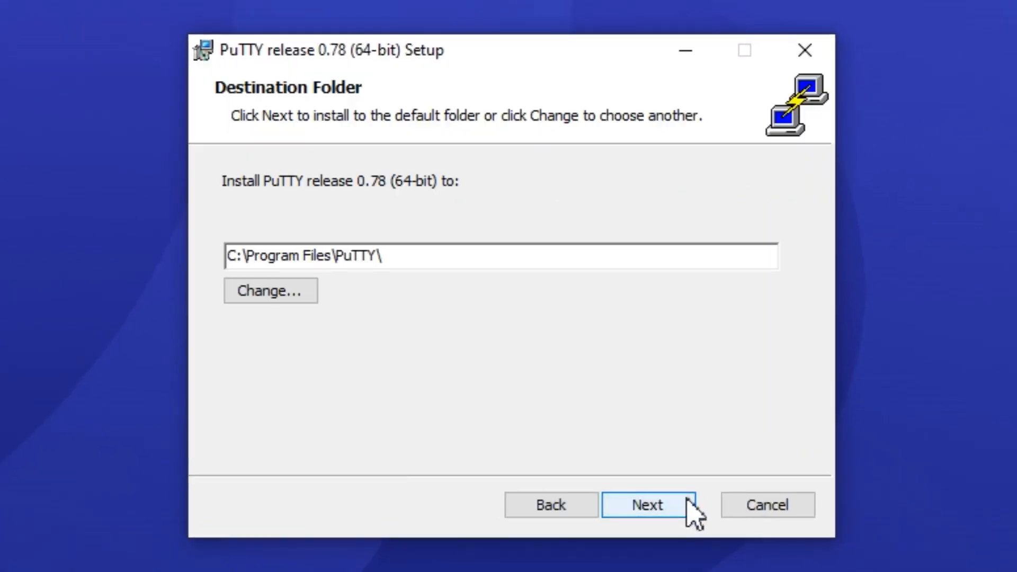
{"action": "left_click", "coordinate": [645, 504]}
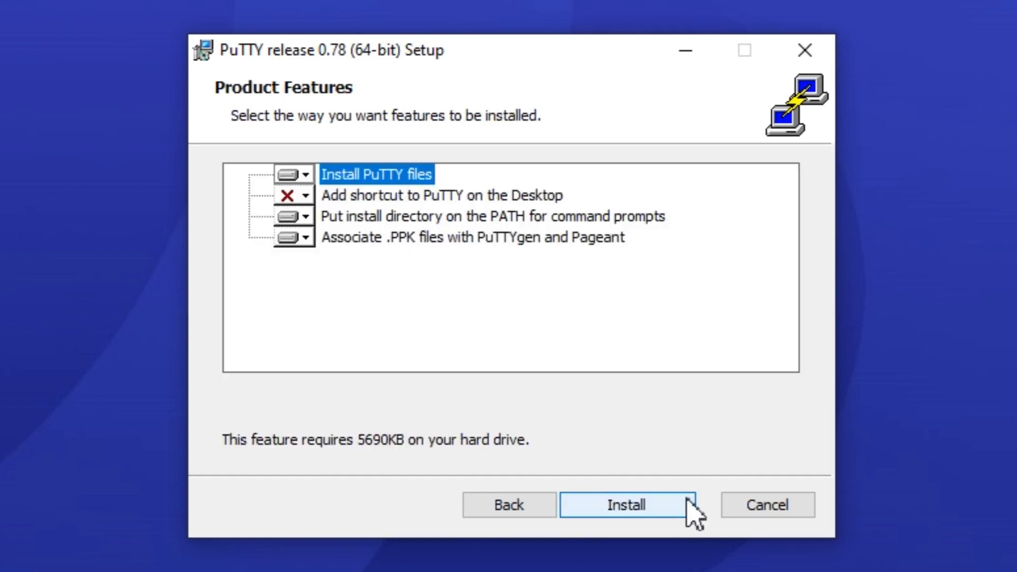
{"action": "left_click", "coordinate": [625, 505]}
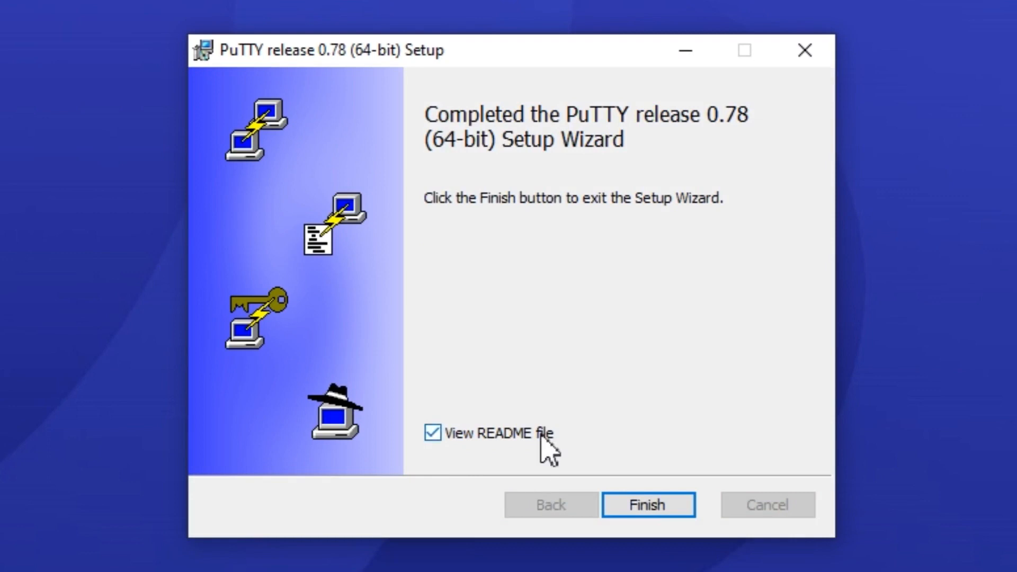
{"action": "left_click", "coordinate": [432, 432]}
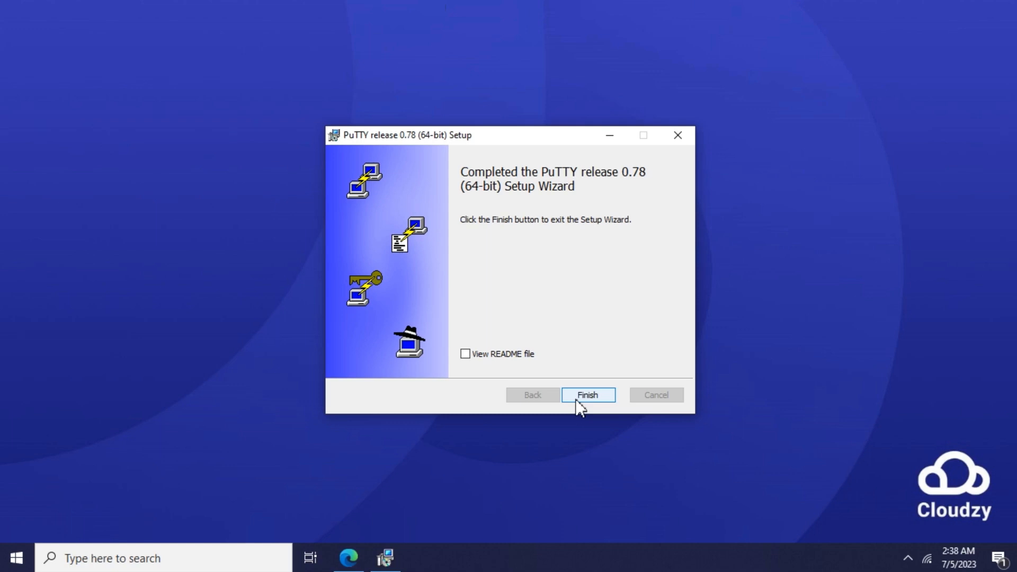
{"action": "left_click", "coordinate": [587, 394]}
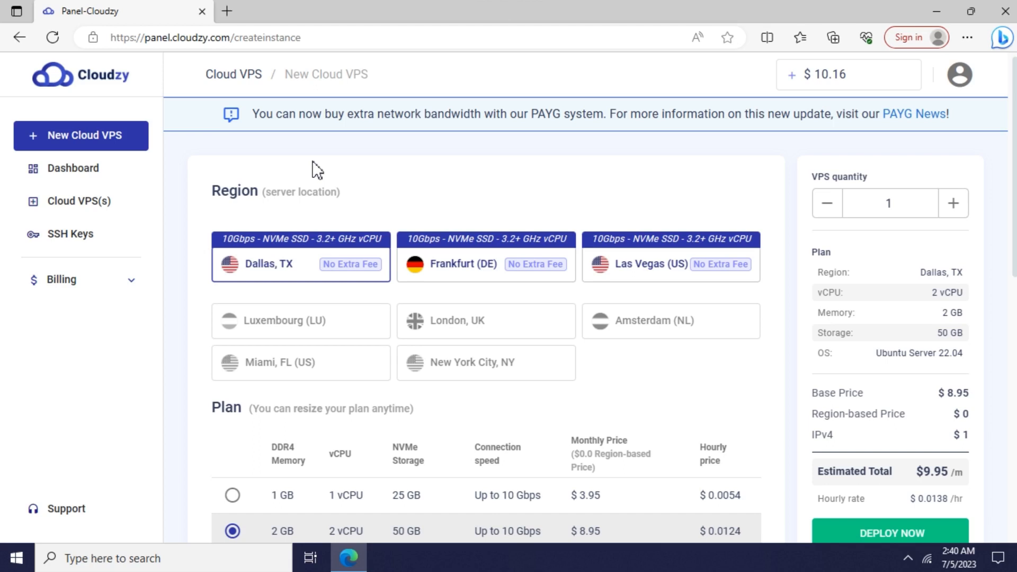
Bring up the Windows Start app list over the Cloudzy New Cloud VPS page
{"action": "left_click", "coordinate": [14, 558]}
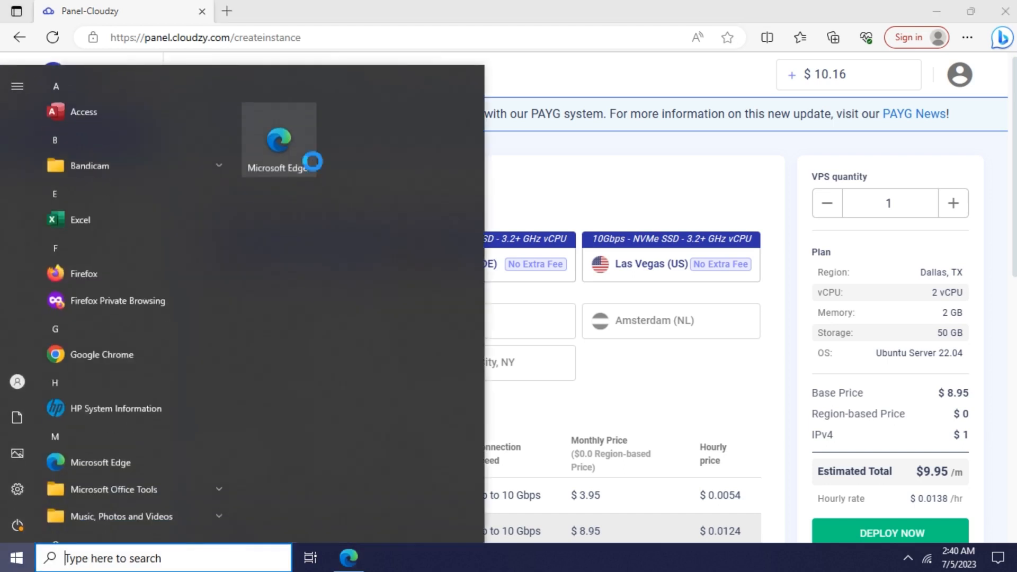
Launch puttygen from Start and begin generating a 2048-bit RSA key pair
{"action": "type", "text": "puttygen"}
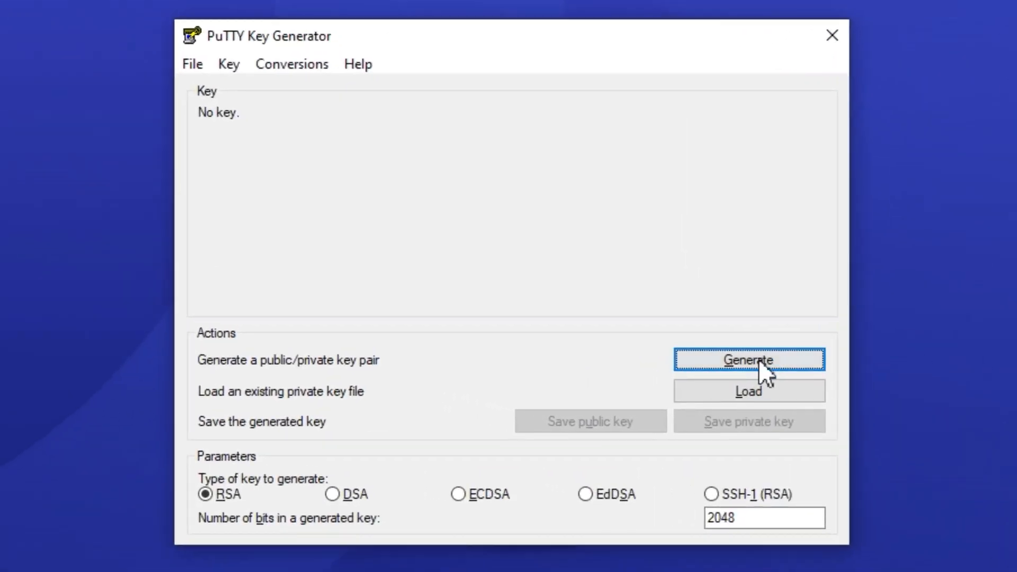
{"action": "left_click", "coordinate": [749, 359]}
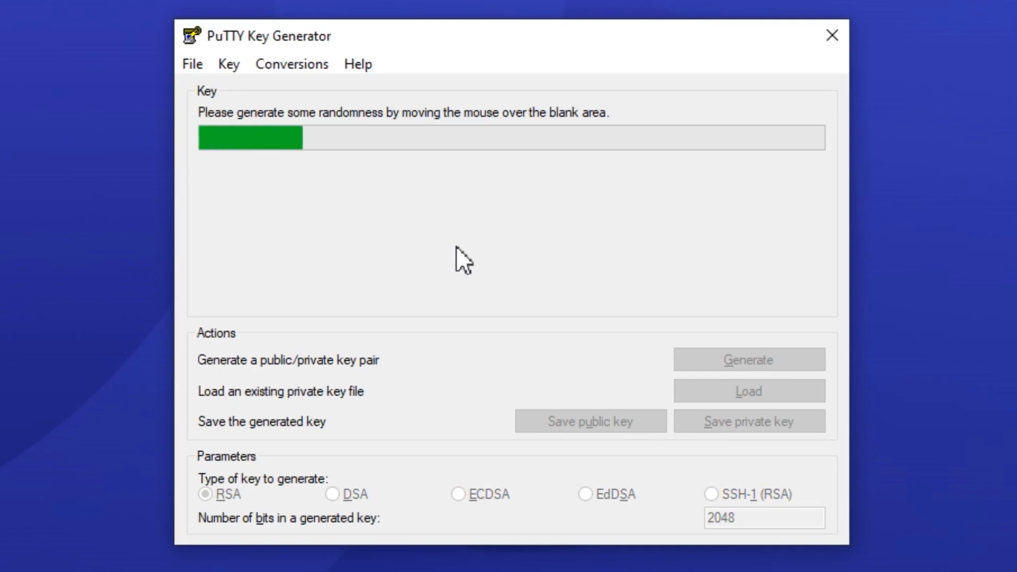
{"action": "mouse_move", "coordinate": [649, 209]}
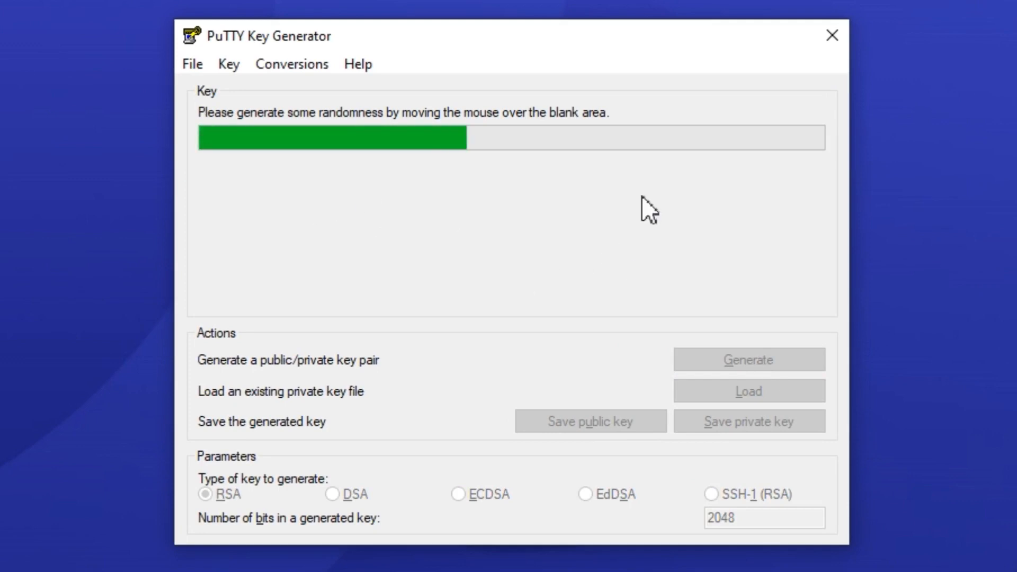
{"action": "mouse_move", "coordinate": [548, 243]}
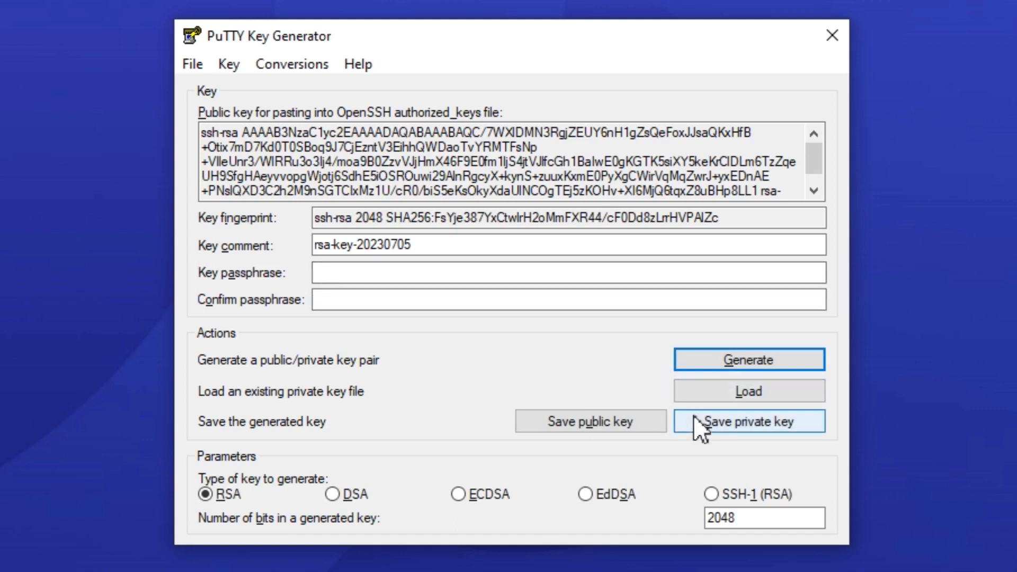
Save the private key without a passphrase as a .ppk file named 'offi…' on the Desktop
{"action": "left_click", "coordinate": [749, 421]}
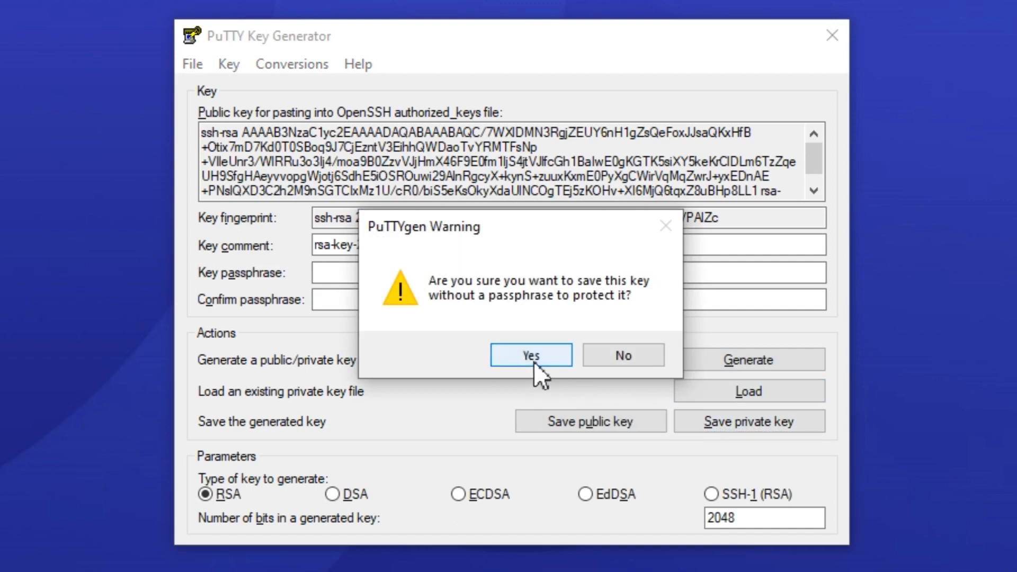
{"action": "left_click", "coordinate": [530, 355]}
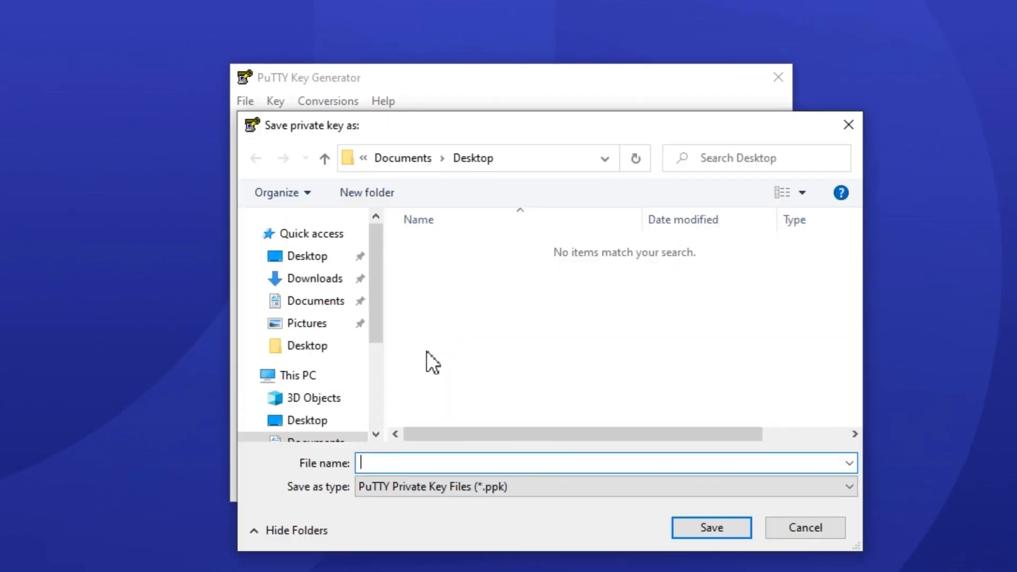
{"action": "type", "text": "offi"}
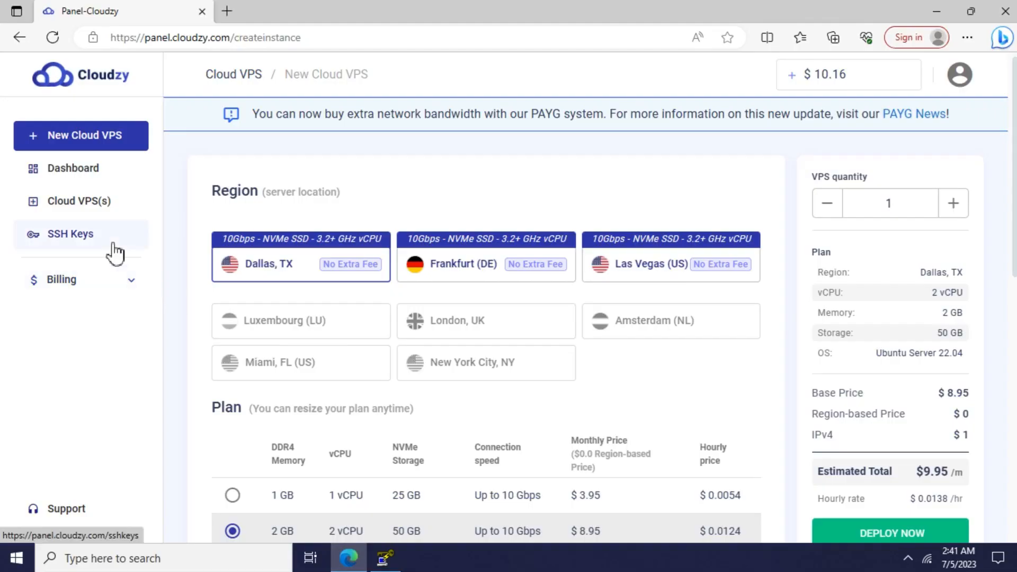
Add the PuTTYgen public key to Cloudzy as SSH key 'office' and close PuTTYgen
{"action": "left_click", "coordinate": [70, 233]}
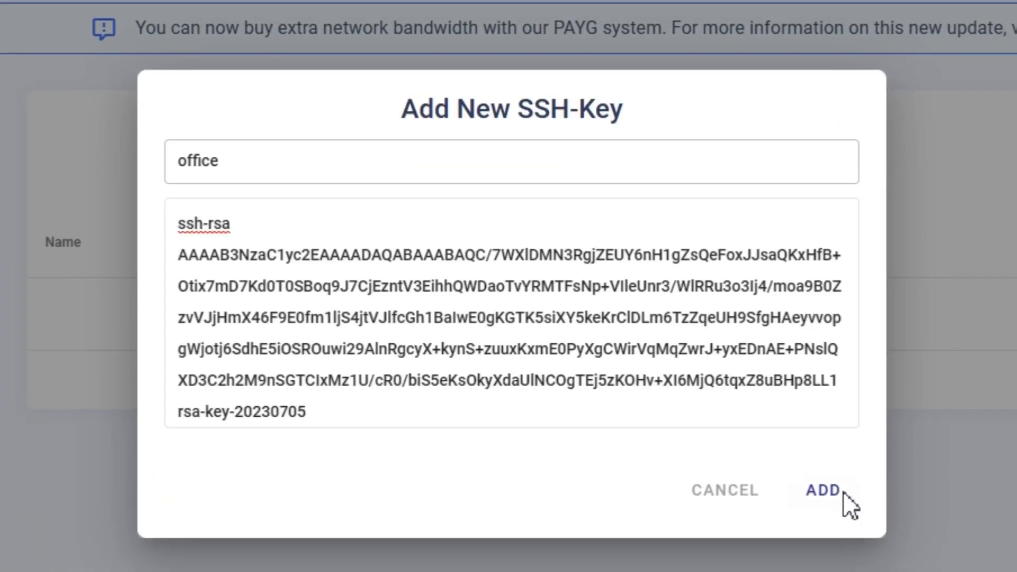
{"action": "left_click", "coordinate": [821, 489]}
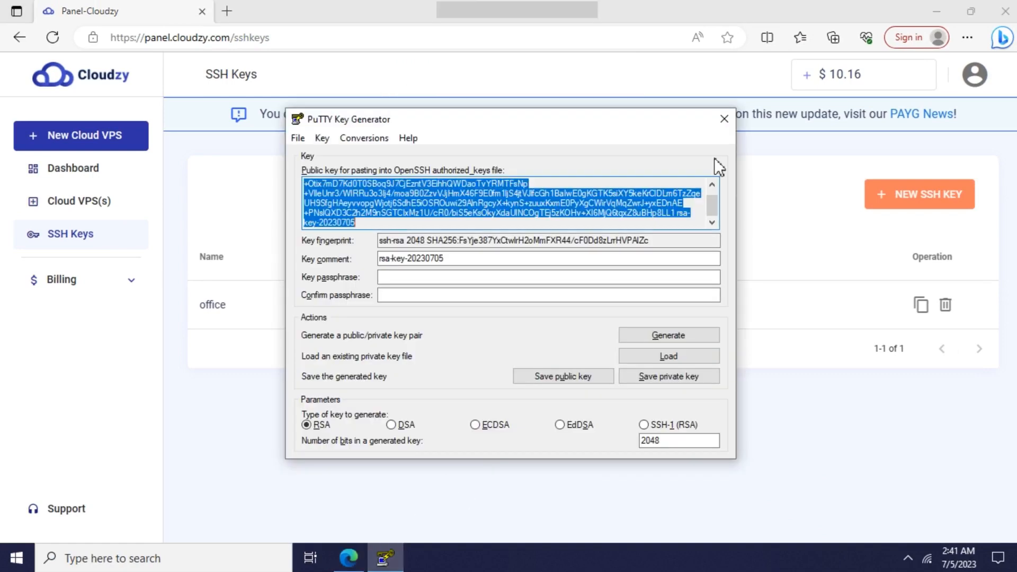
{"action": "left_click", "coordinate": [724, 119]}
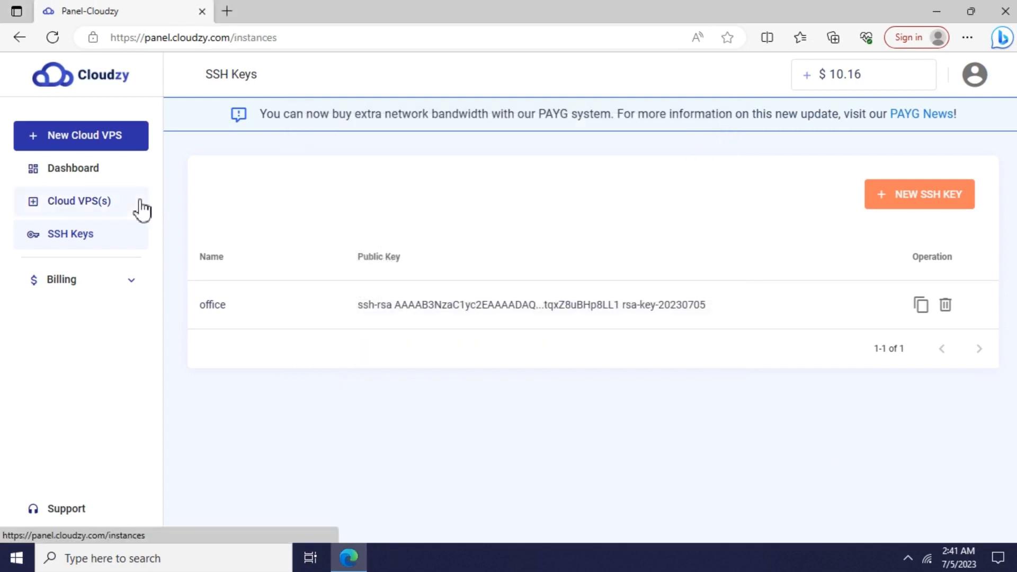
Attach the office SSH key under Advanced options and deploy the Ubuntu 22.04 VPS
{"action": "left_click", "coordinate": [80, 136]}
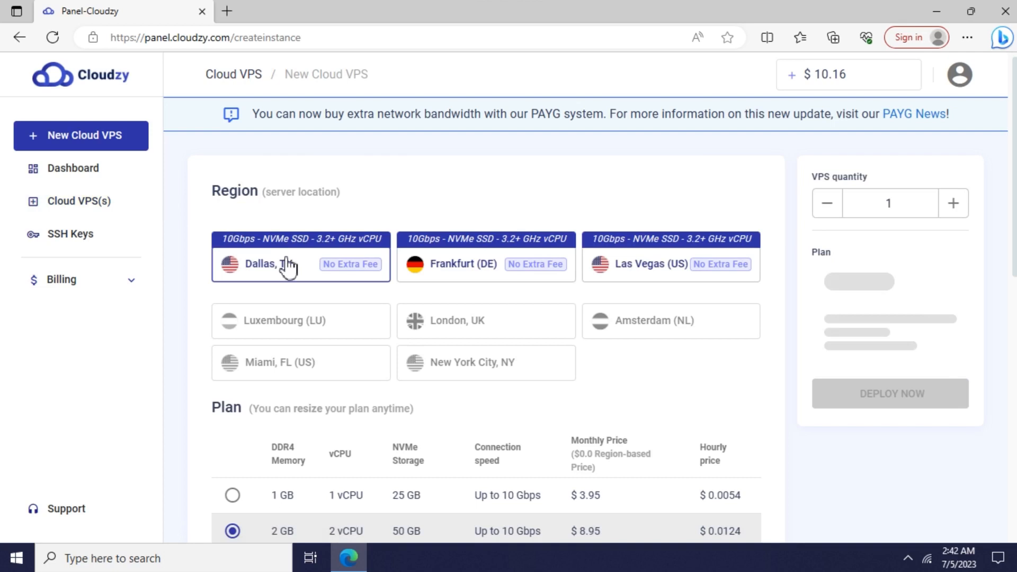
{"action": "scroll", "scroll_direction": "down", "scroll_amount": 3}
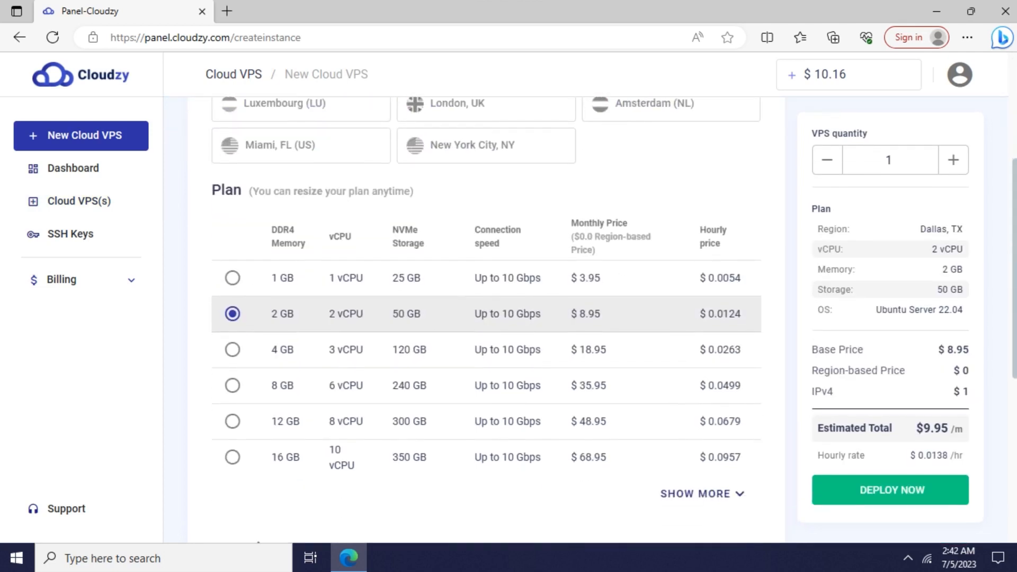
{"action": "scroll", "scroll_direction": "down", "scroll_amount": 3}
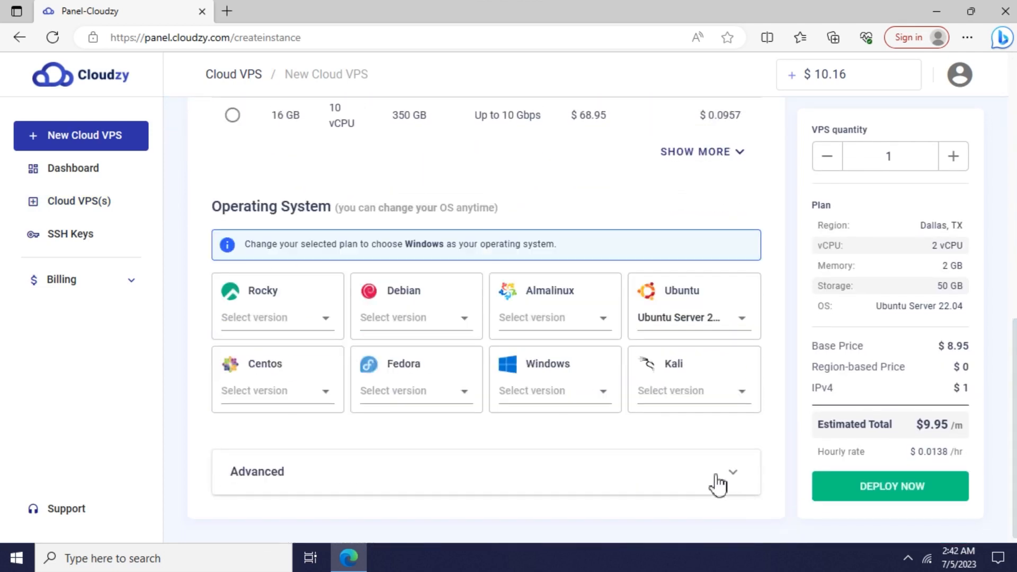
{"action": "left_click", "coordinate": [732, 471]}
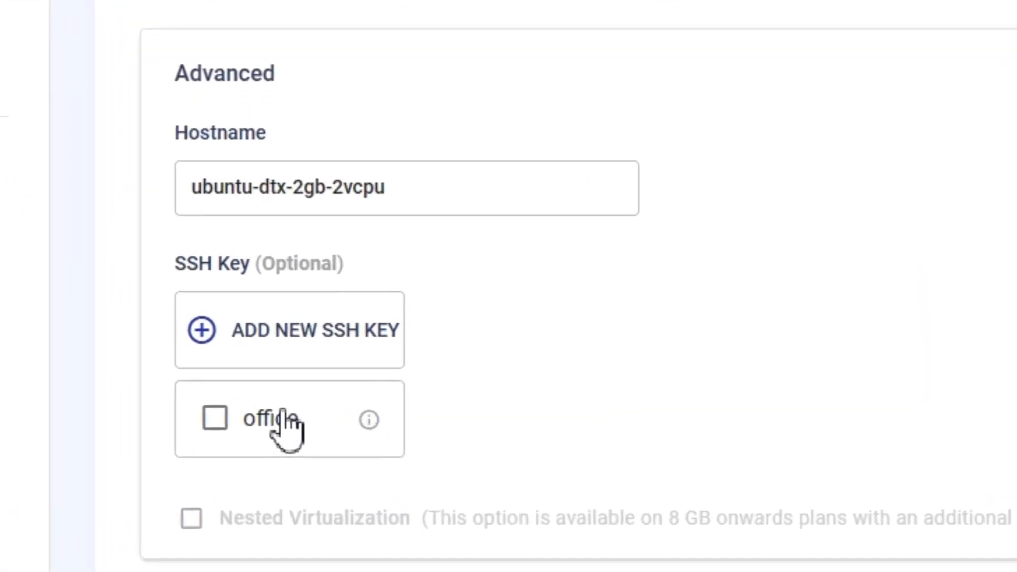
{"action": "left_click", "coordinate": [216, 418]}
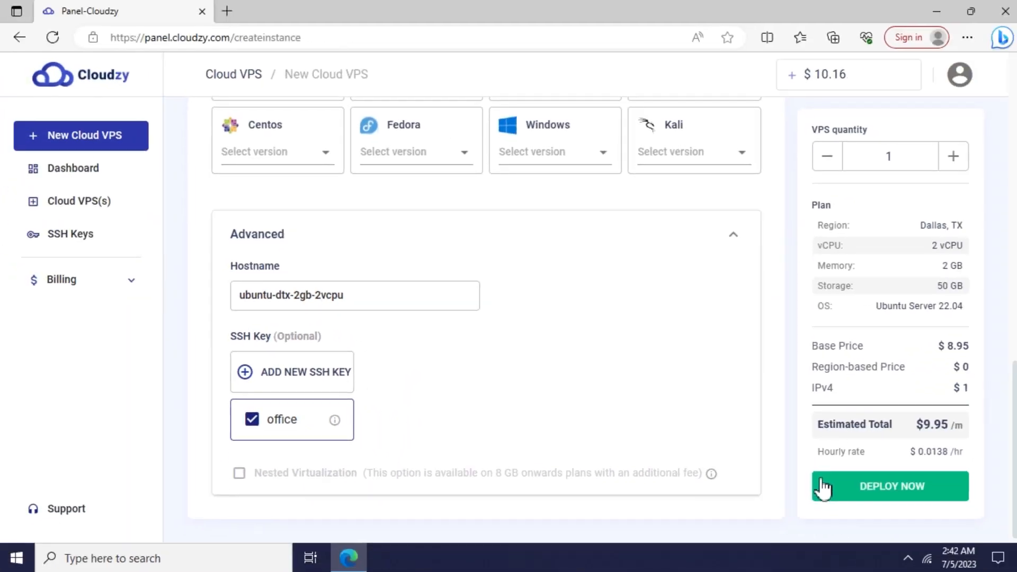
{"action": "left_click", "coordinate": [889, 487]}
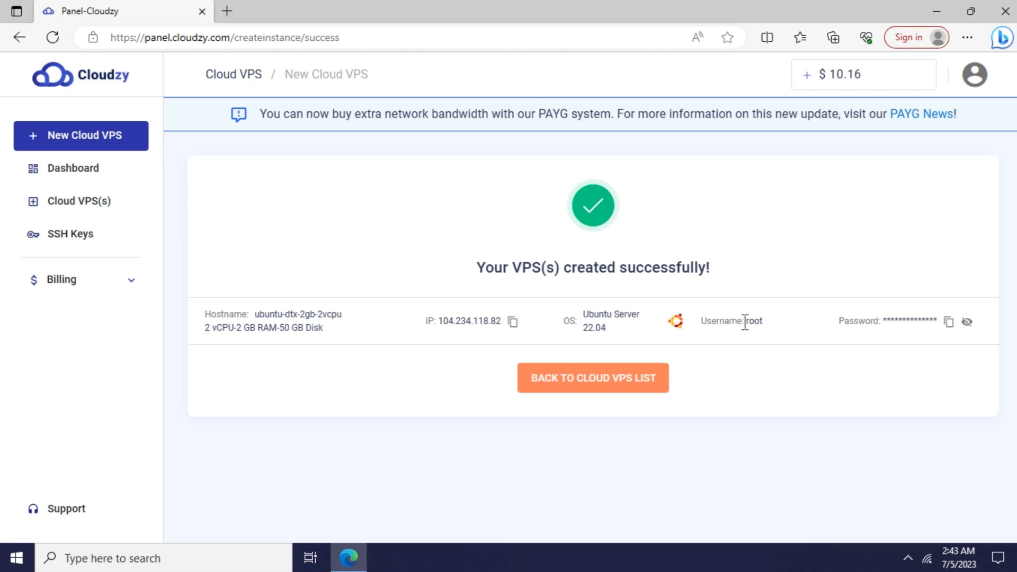
{"action": "mouse_move", "coordinate": [932, 380]}
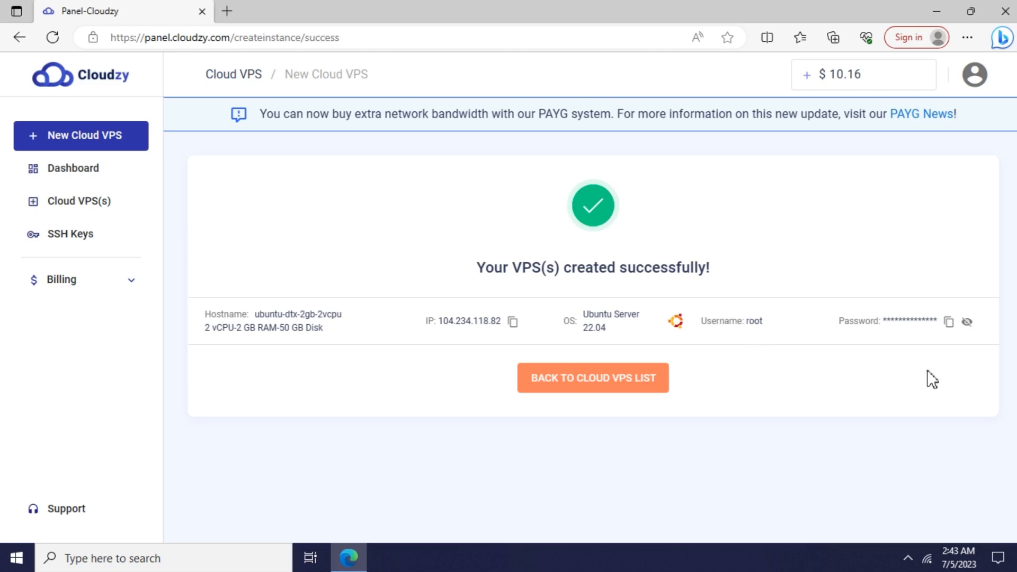
{"action": "mouse_move", "coordinate": [664, 345]}
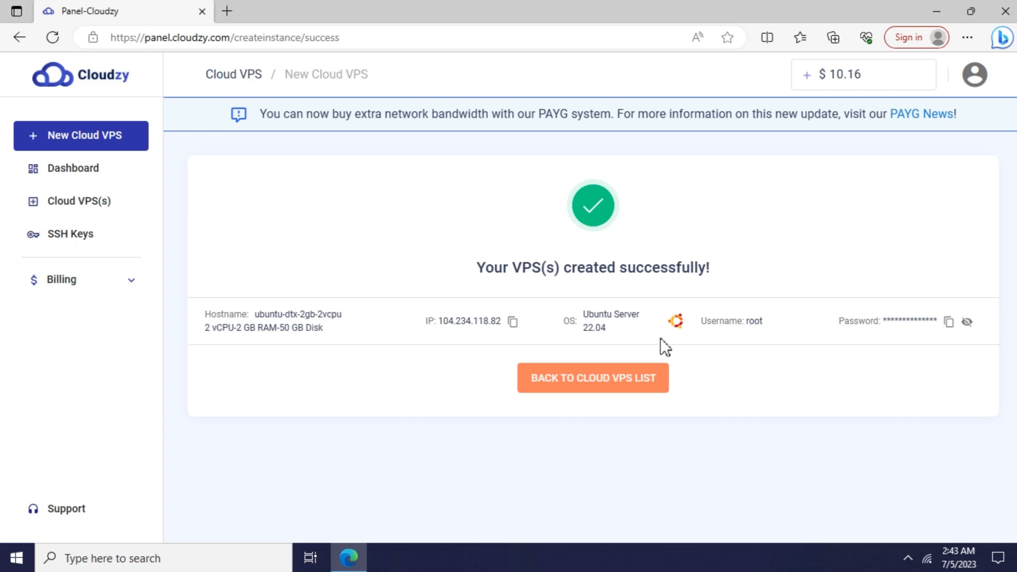
{"action": "mouse_move", "coordinate": [522, 340]}
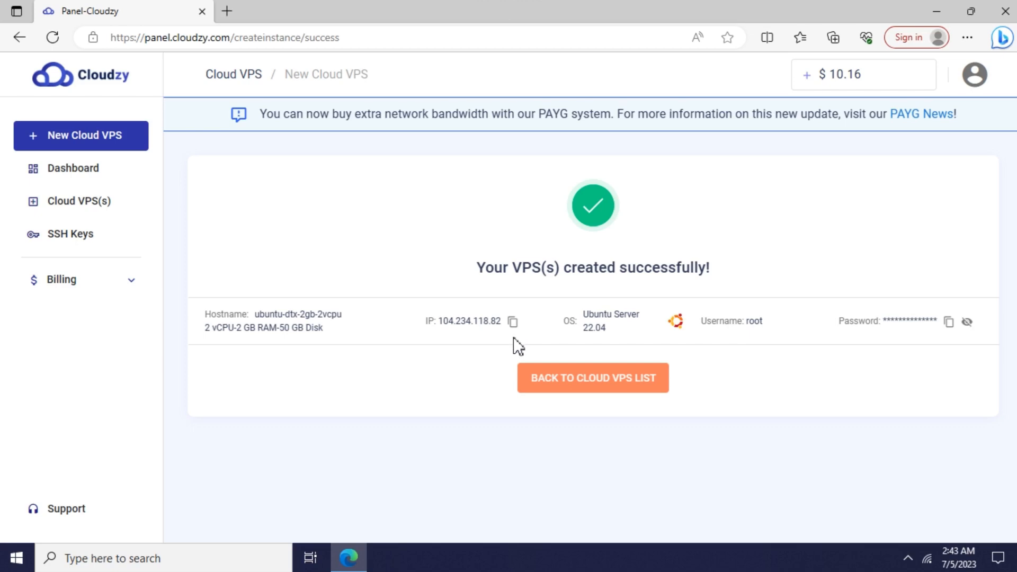
{"action": "mouse_move", "coordinate": [366, 420]}
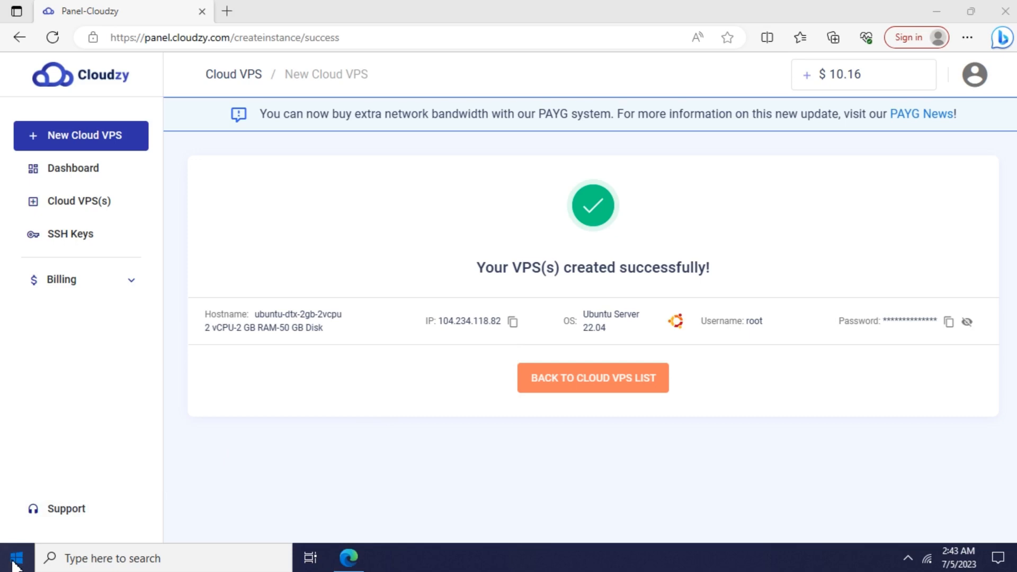
{"action": "type", "text": "putty"}
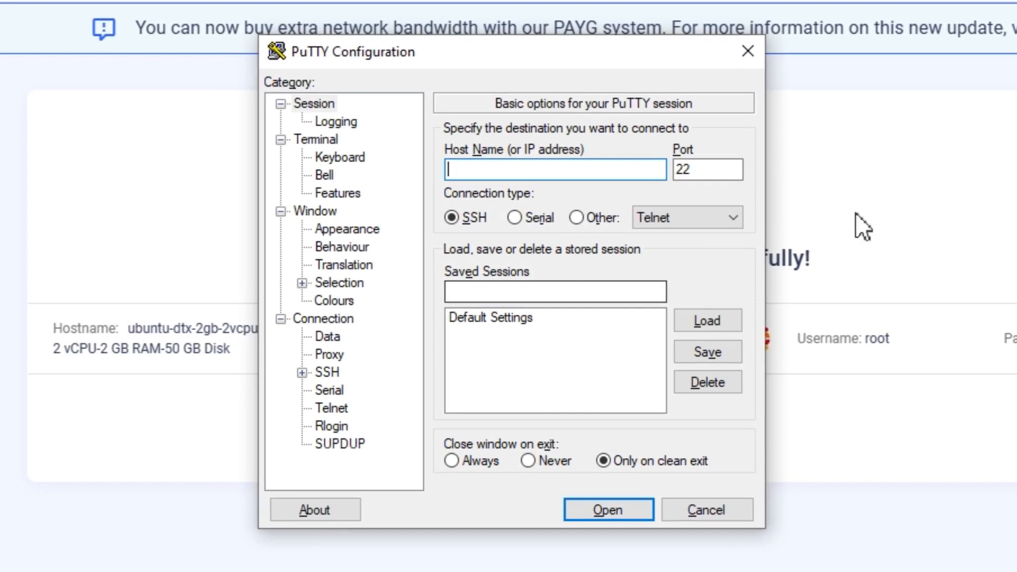
Set host 104.234.118.82 and auto-login username root, then go to SSH credentials settings
{"action": "type", "text": "104.234.118.82"}
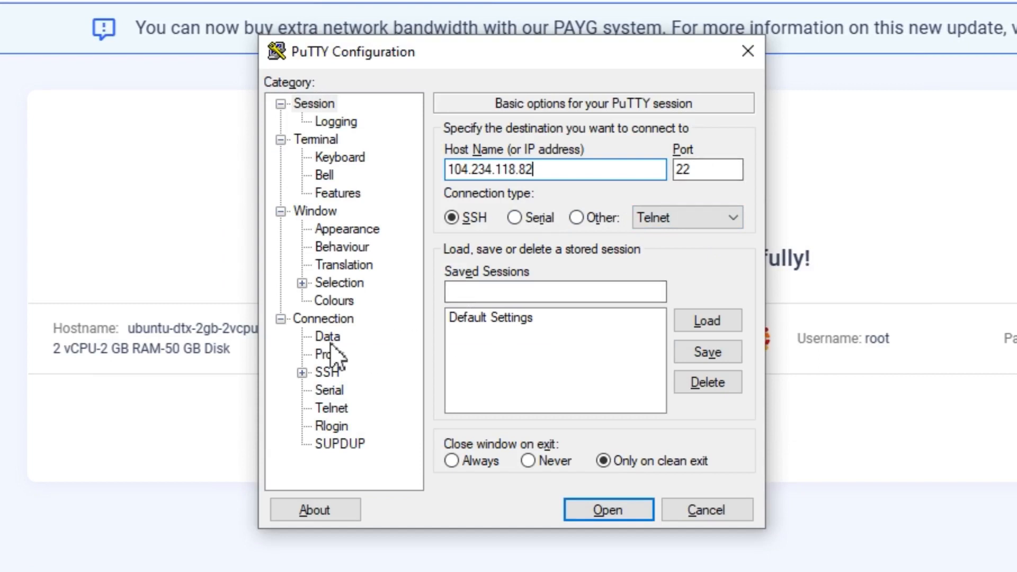
{"action": "left_click", "coordinate": [327, 335]}
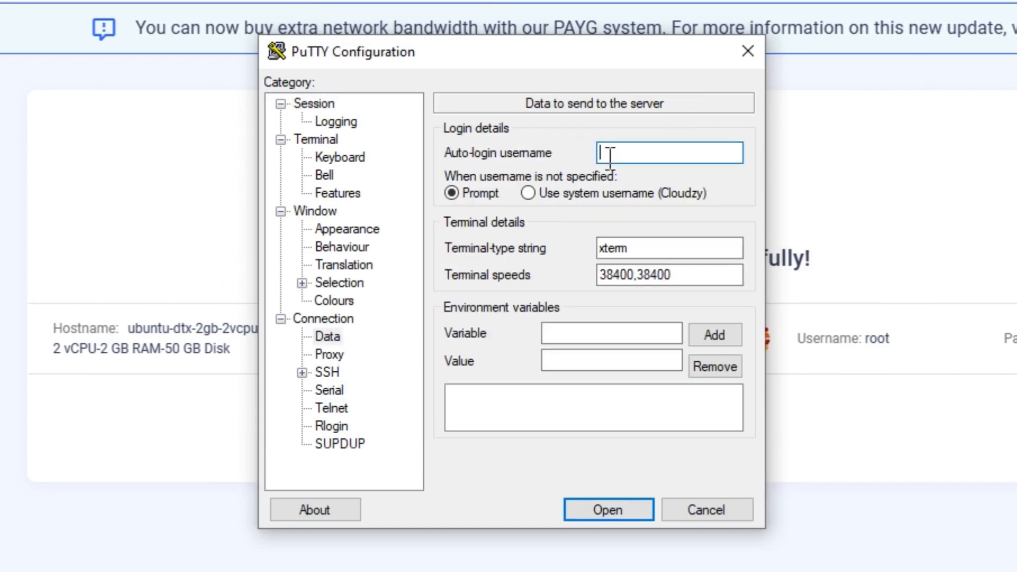
{"action": "type", "text": "root"}
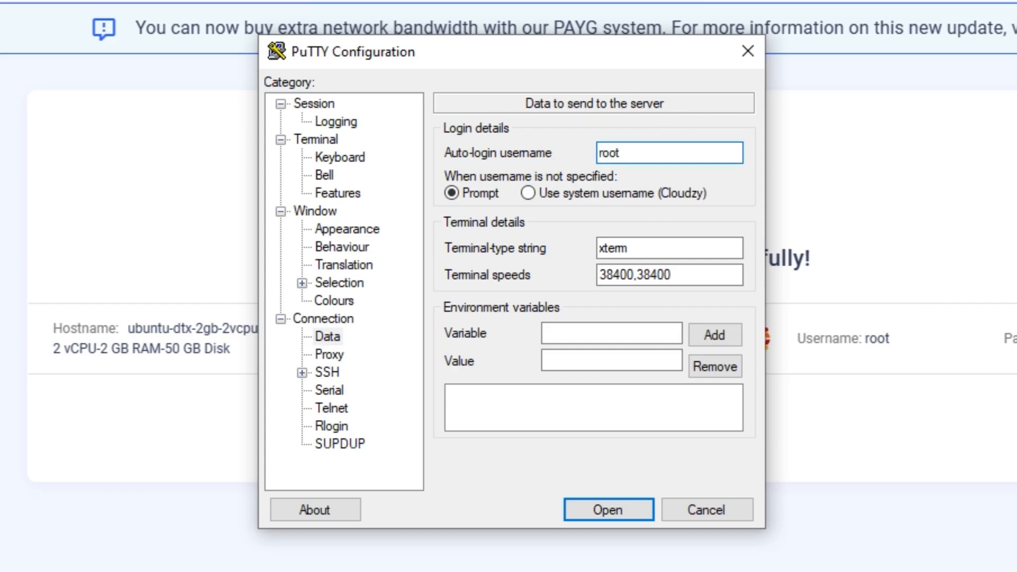
{"action": "left_click", "coordinate": [669, 152]}
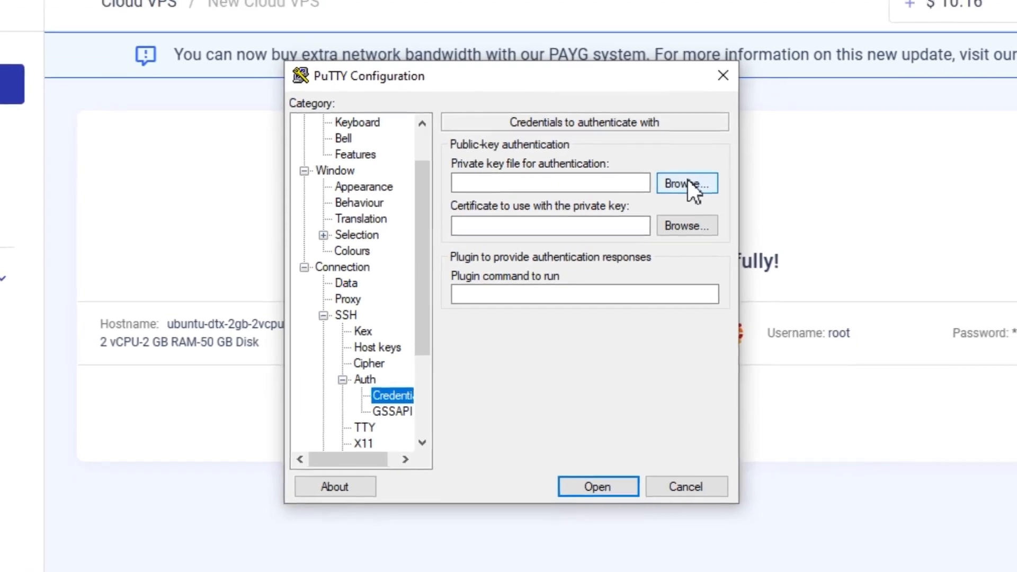
Load office.ppk as the private key and start the SSH connection to the VPS
{"action": "left_click", "coordinate": [687, 183]}
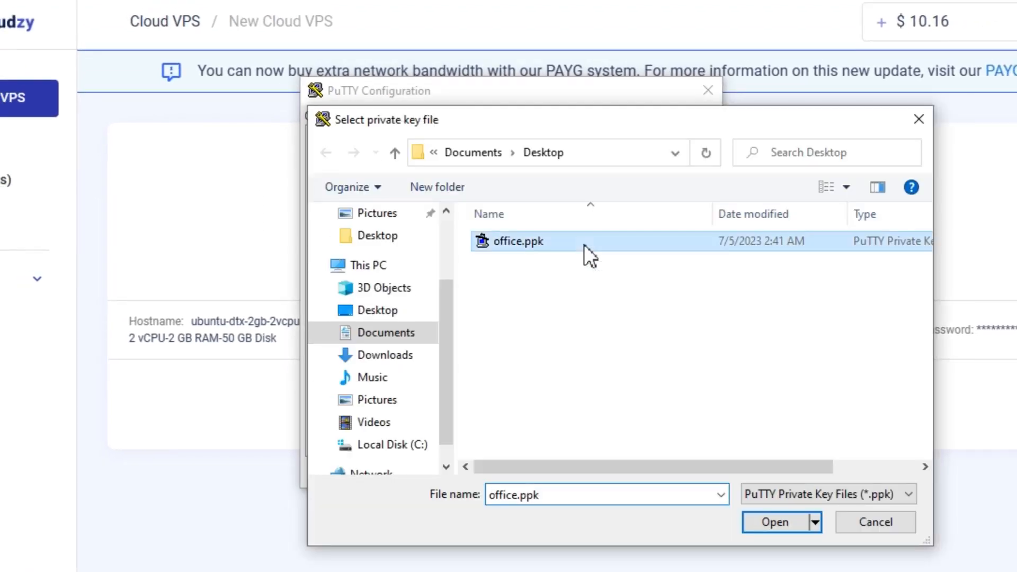
{"action": "left_click", "coordinate": [774, 521]}
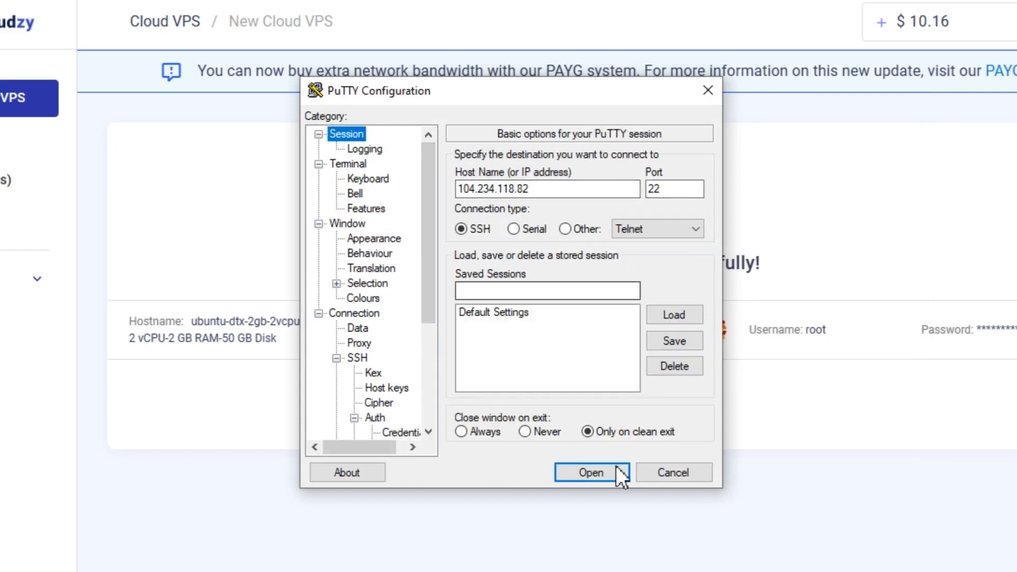
{"action": "left_click", "coordinate": [592, 471]}
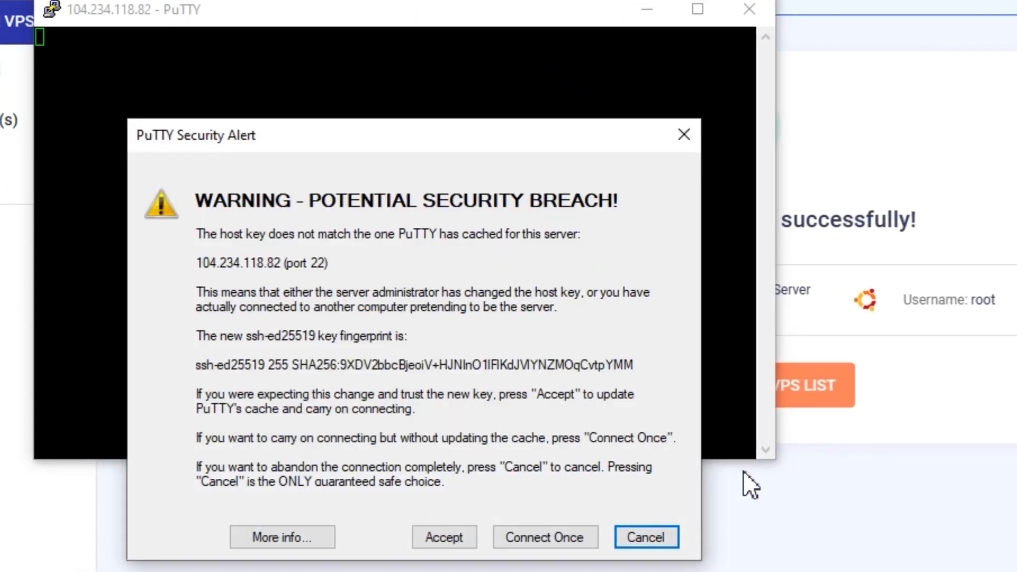
Accept the server's new host key, reach the root shell, then close the session
{"action": "left_click", "coordinate": [444, 537]}
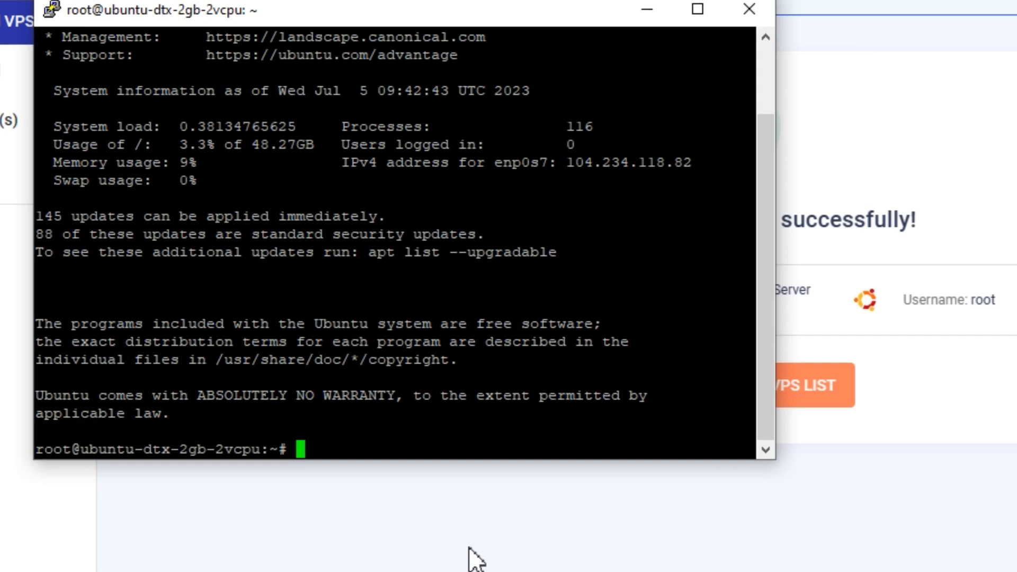
{"action": "mouse_move", "coordinate": [750, 10]}
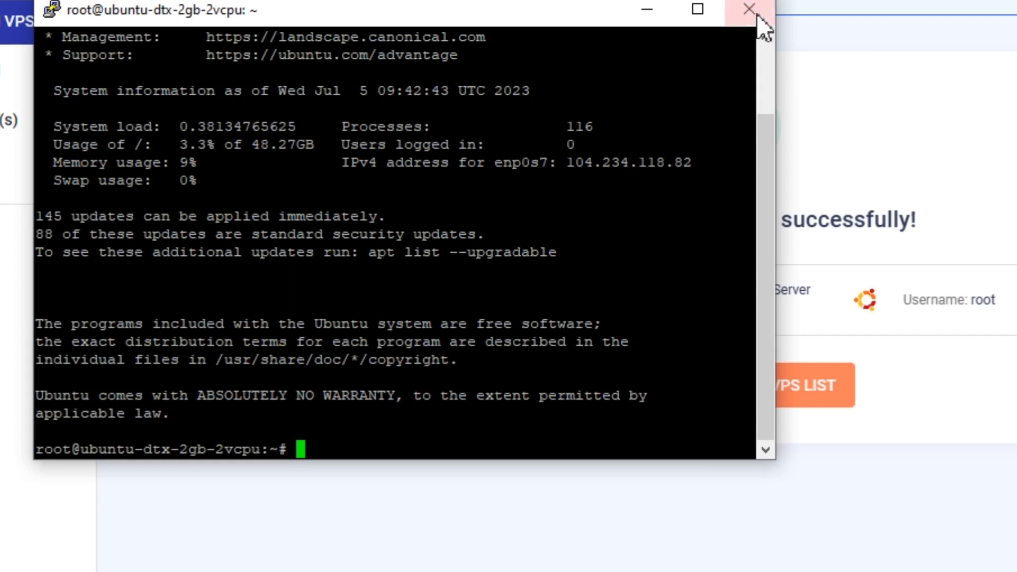
{"action": "left_click", "coordinate": [748, 9]}
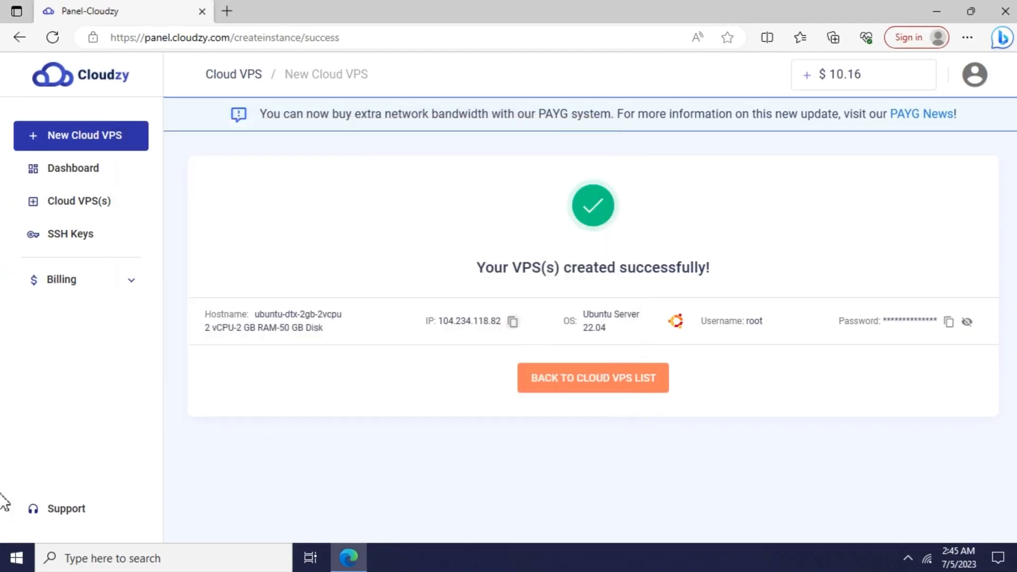
Launch PuTTY and start a new SSH session to 104.234.118.82 as root
{"action": "type", "text": "putty"}
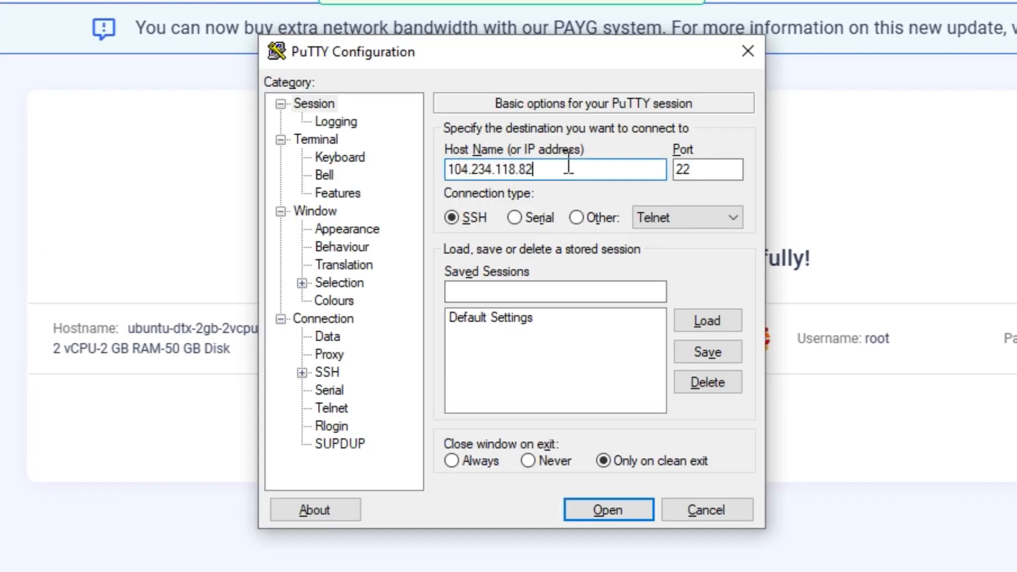
{"action": "left_click", "coordinate": [327, 336]}
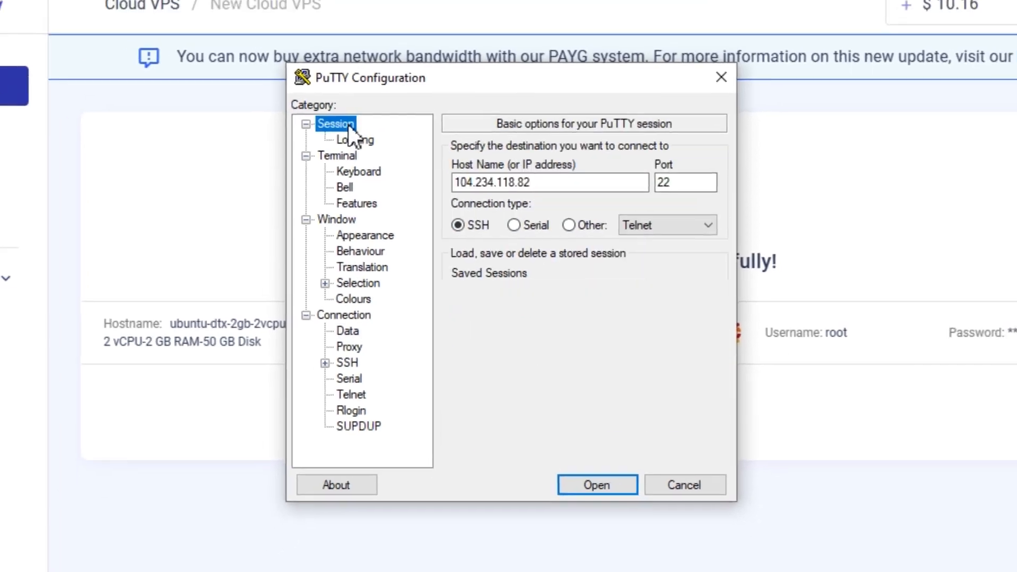
{"action": "left_click", "coordinate": [596, 484]}
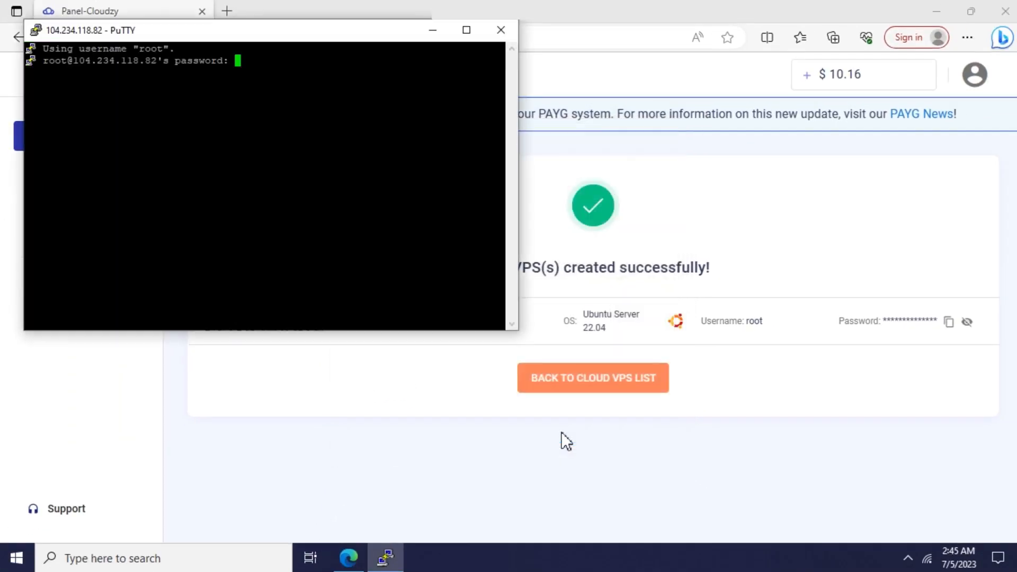